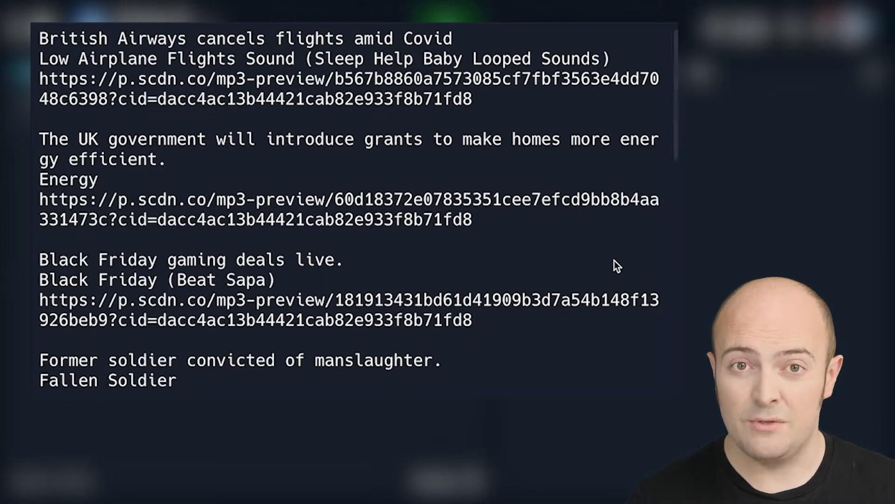
scroll("down", 3)
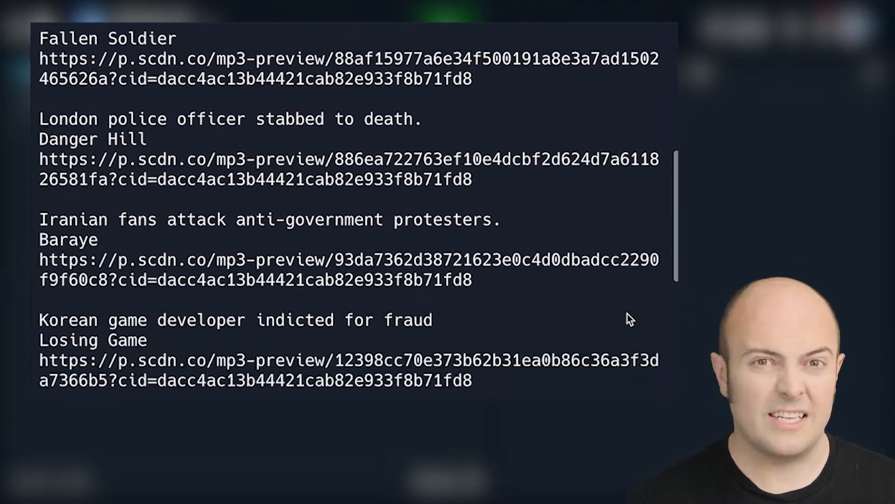
scroll("down", 3)
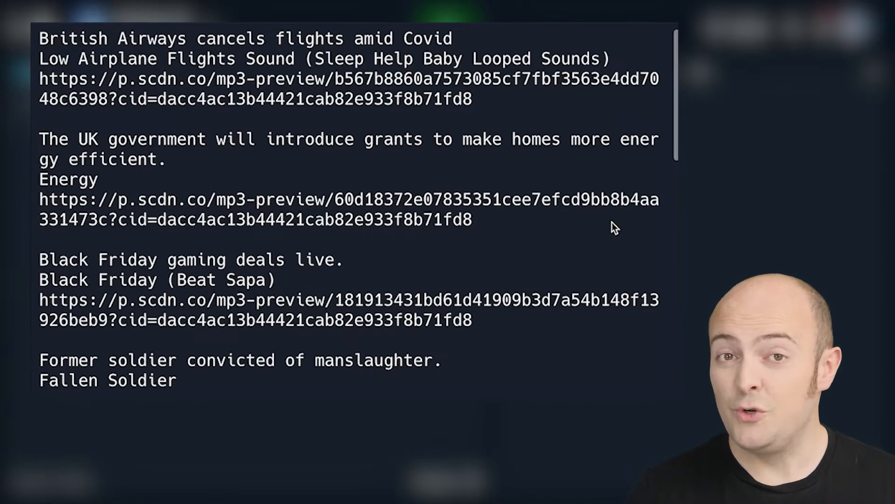
scroll("down", 3)
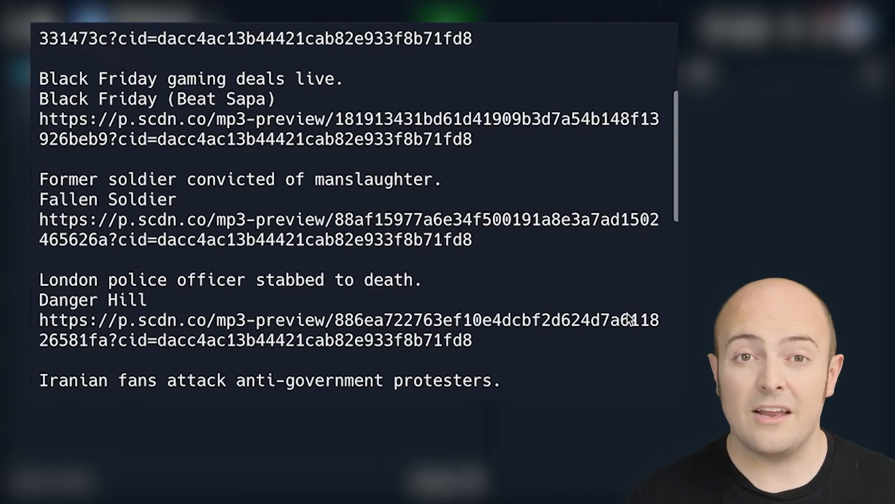
scroll("down", 3)
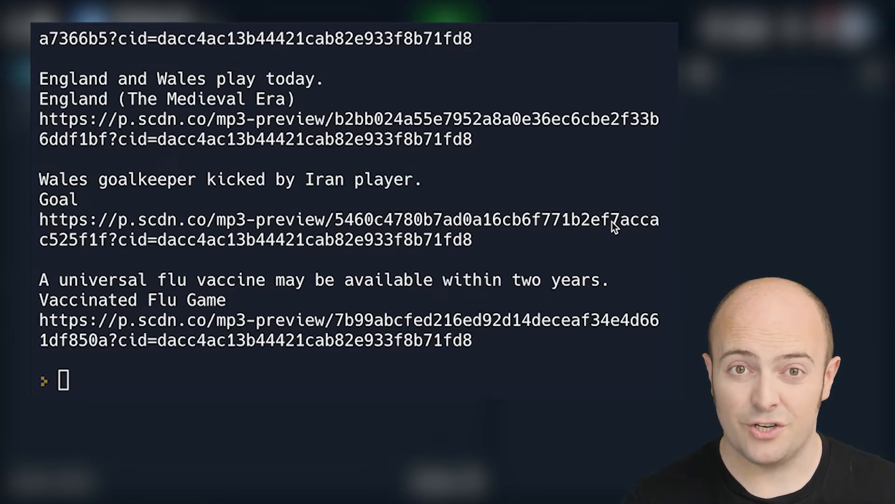
scroll("down", 3)
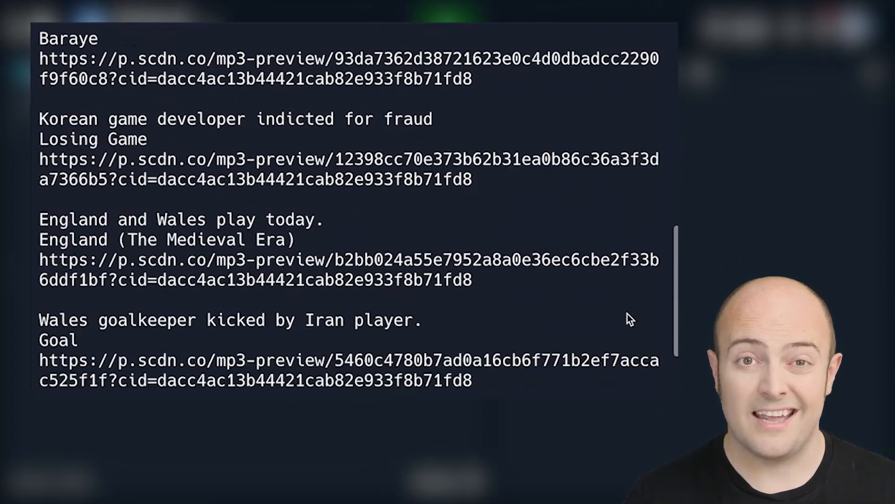
scroll("down", 3)
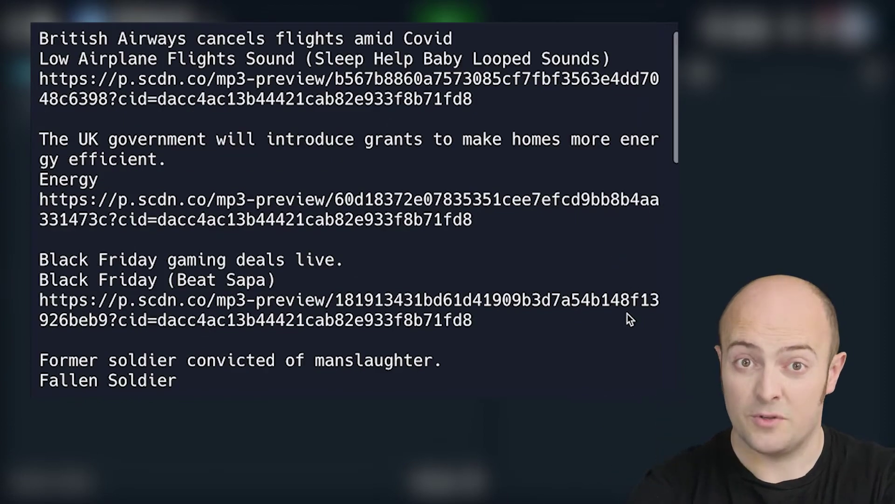
scroll("down", 3)
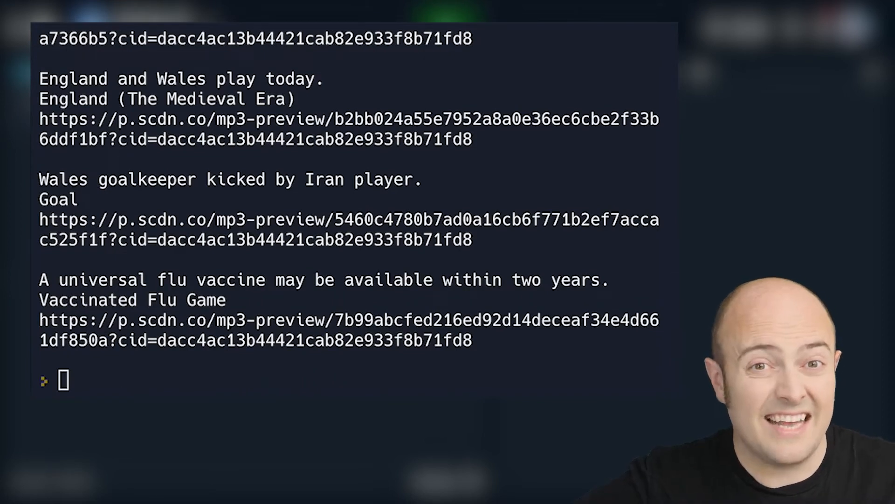
key("ctrl+l")
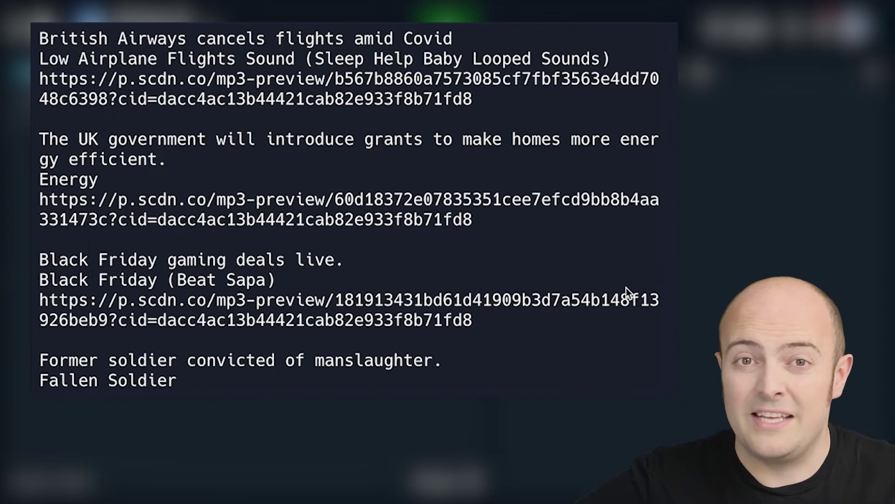
scroll("down", 3)
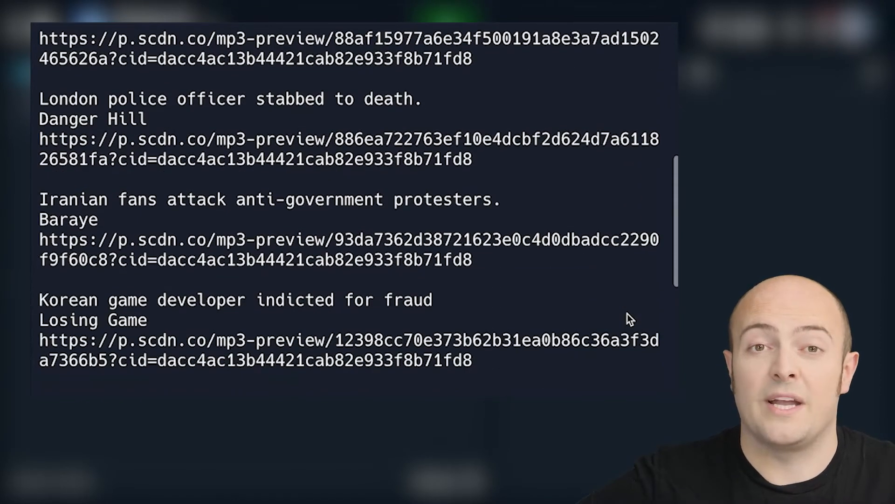
scroll("down", 3)
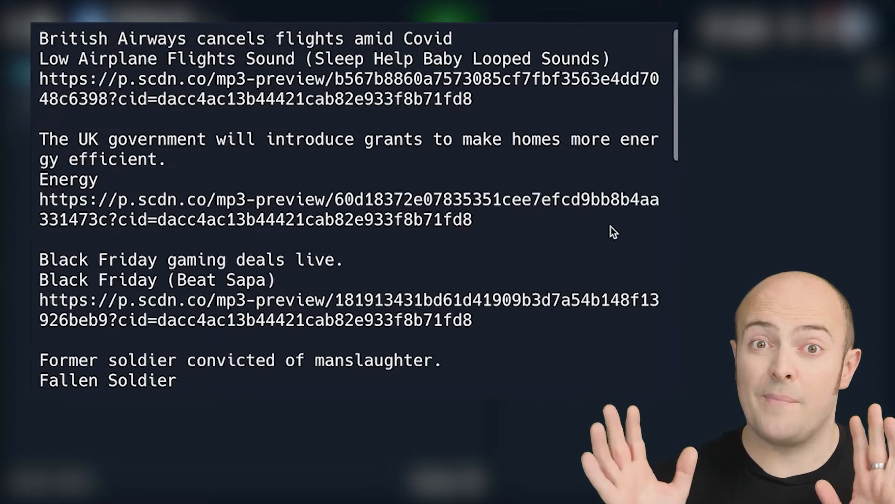
scroll("down", 3)
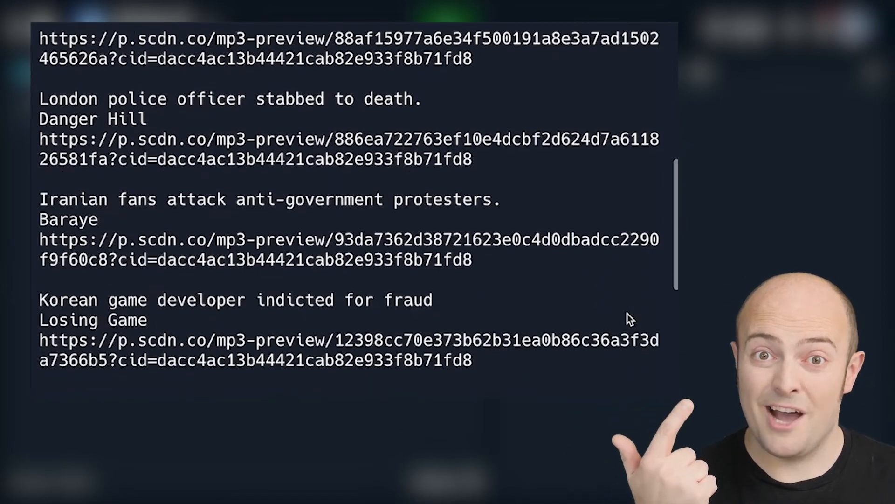
scroll("down", 3)
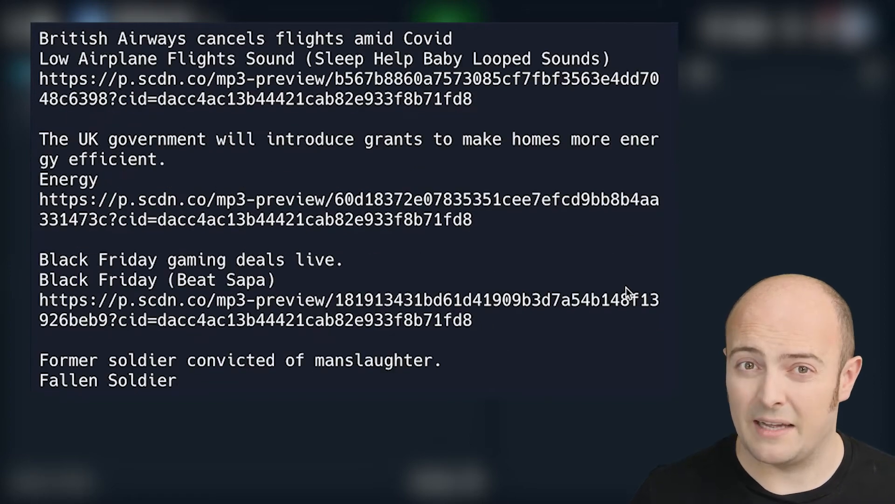
scroll("down", 3)
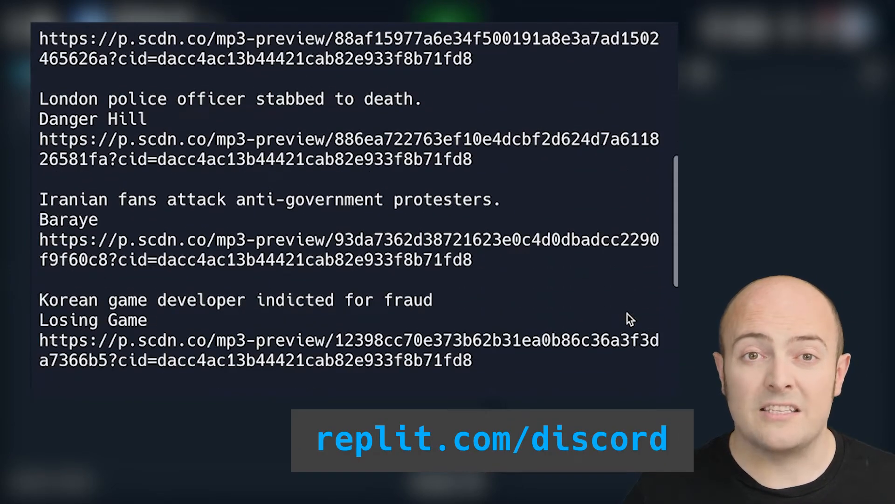
scroll("down", 3)
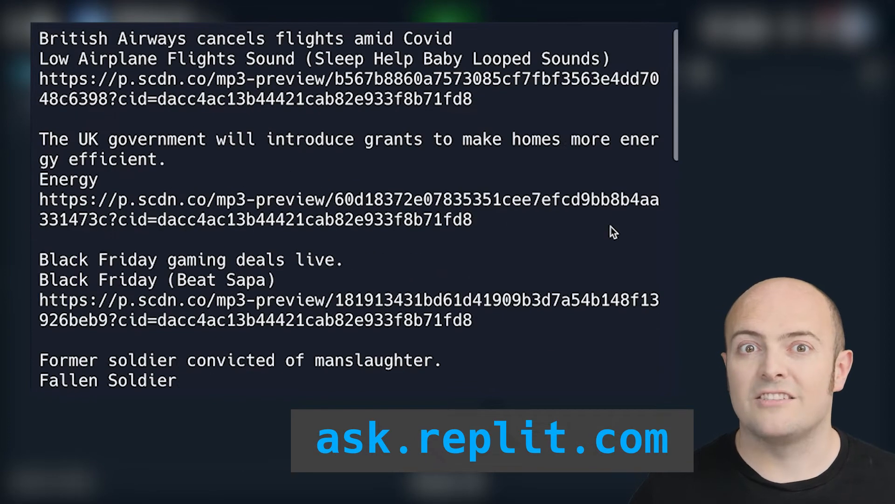
scroll("down", 3)
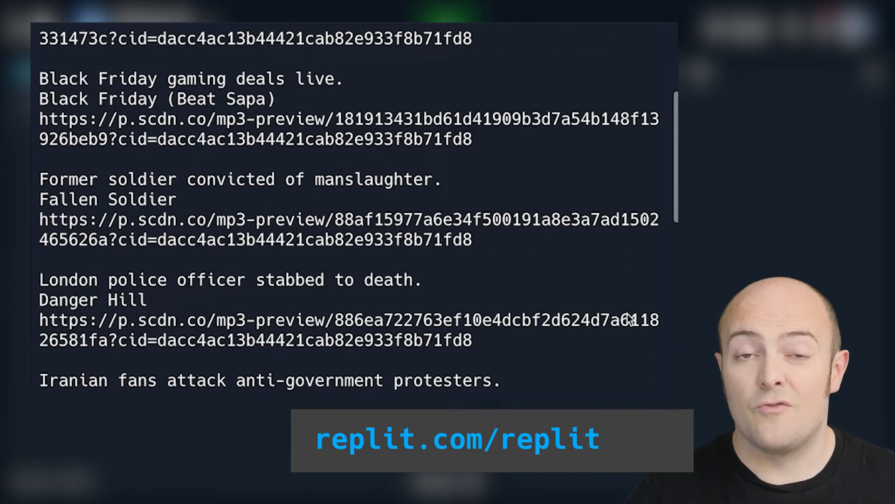
scroll("down", 3)
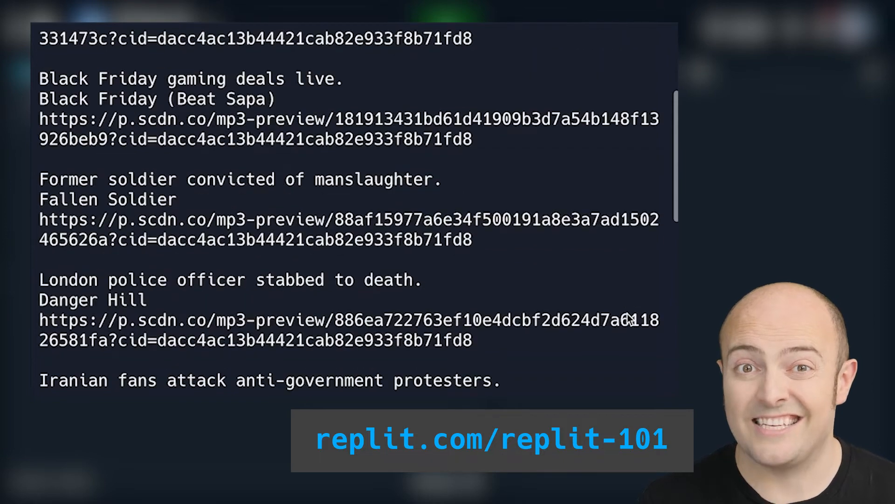
scroll("down", 3)
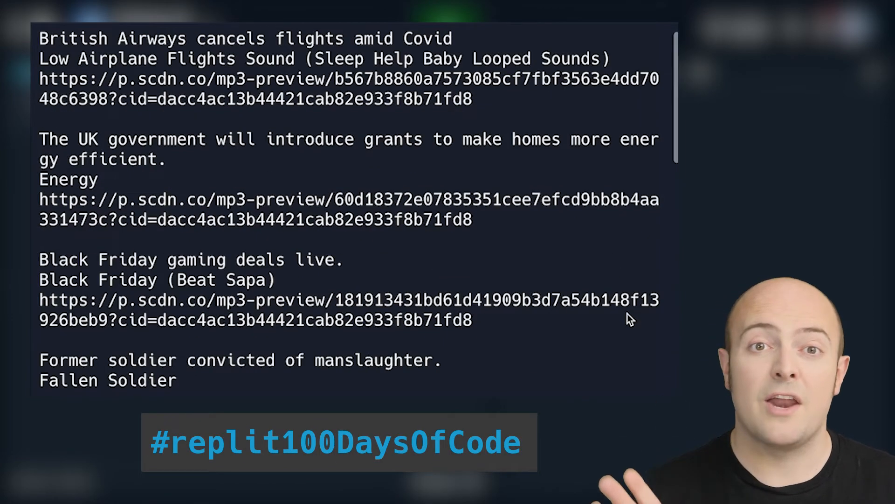
scroll("down", 3)
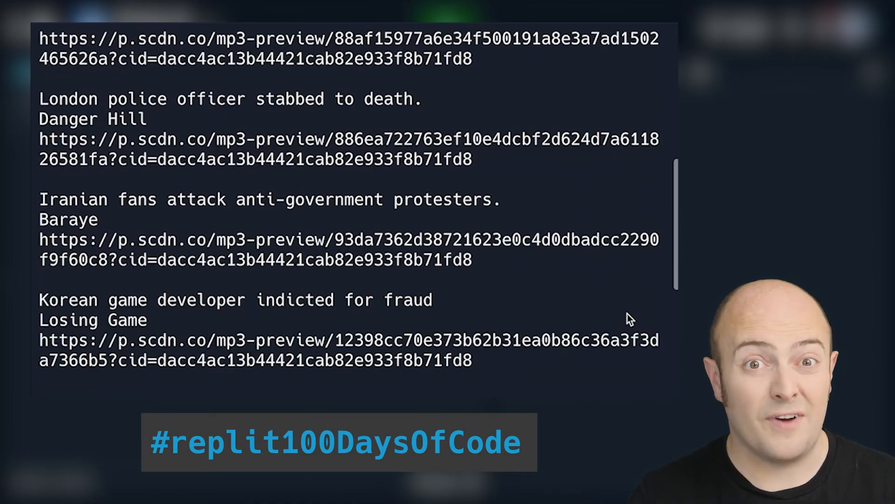
scroll("down", 3)
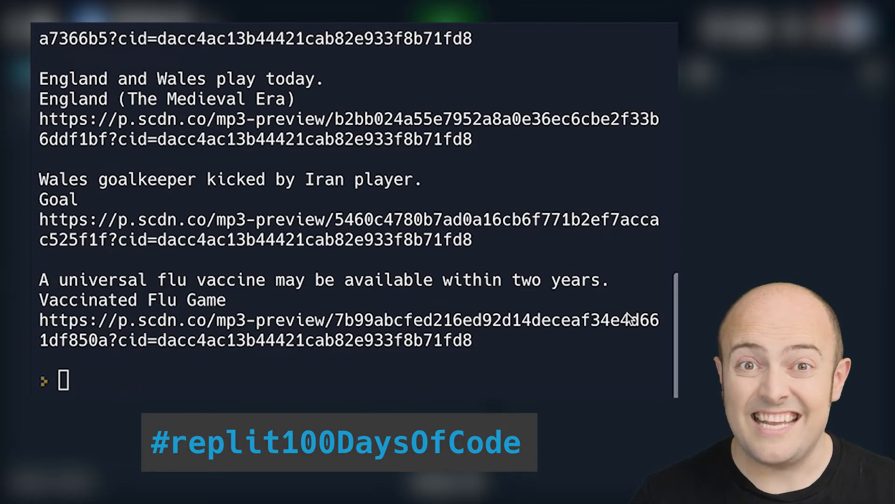